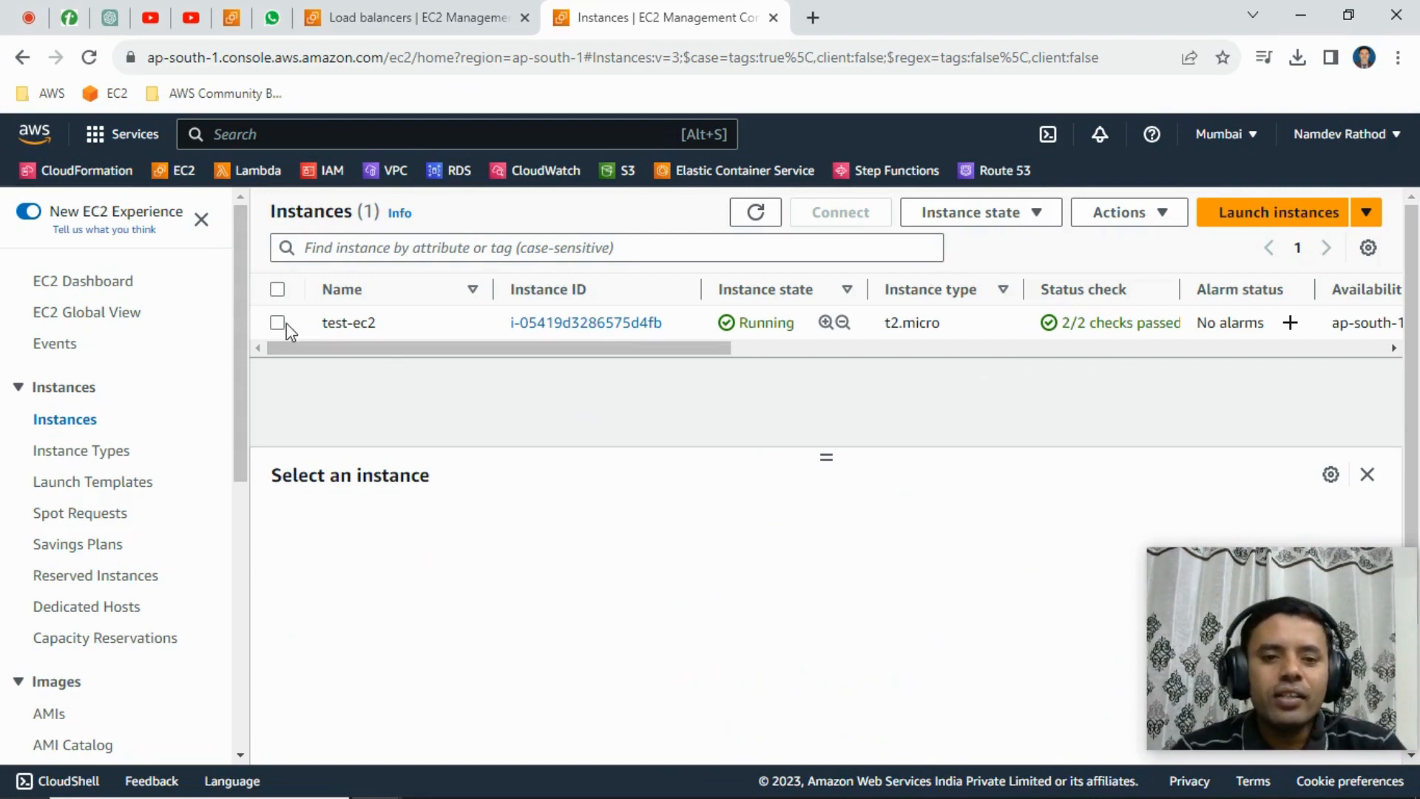
Step: Select the test-ec2 instance in the Instances list to show its details
{"action": "left_click", "coordinate": [278, 322]}
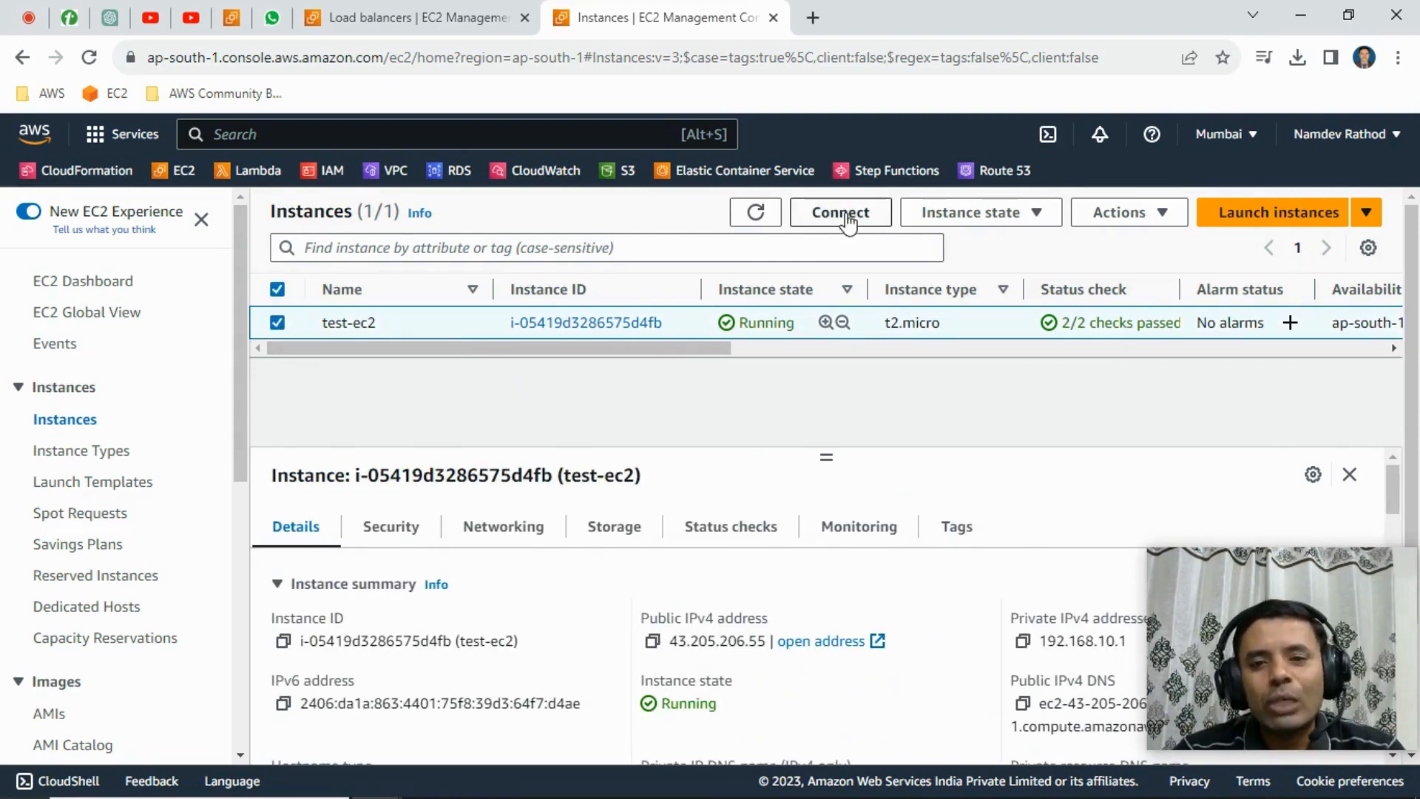
Step: Open Connect for test-ec2 and choose EC2 Instance Connect as user ec2-user
{"action": "left_click", "coordinate": [838, 213]}
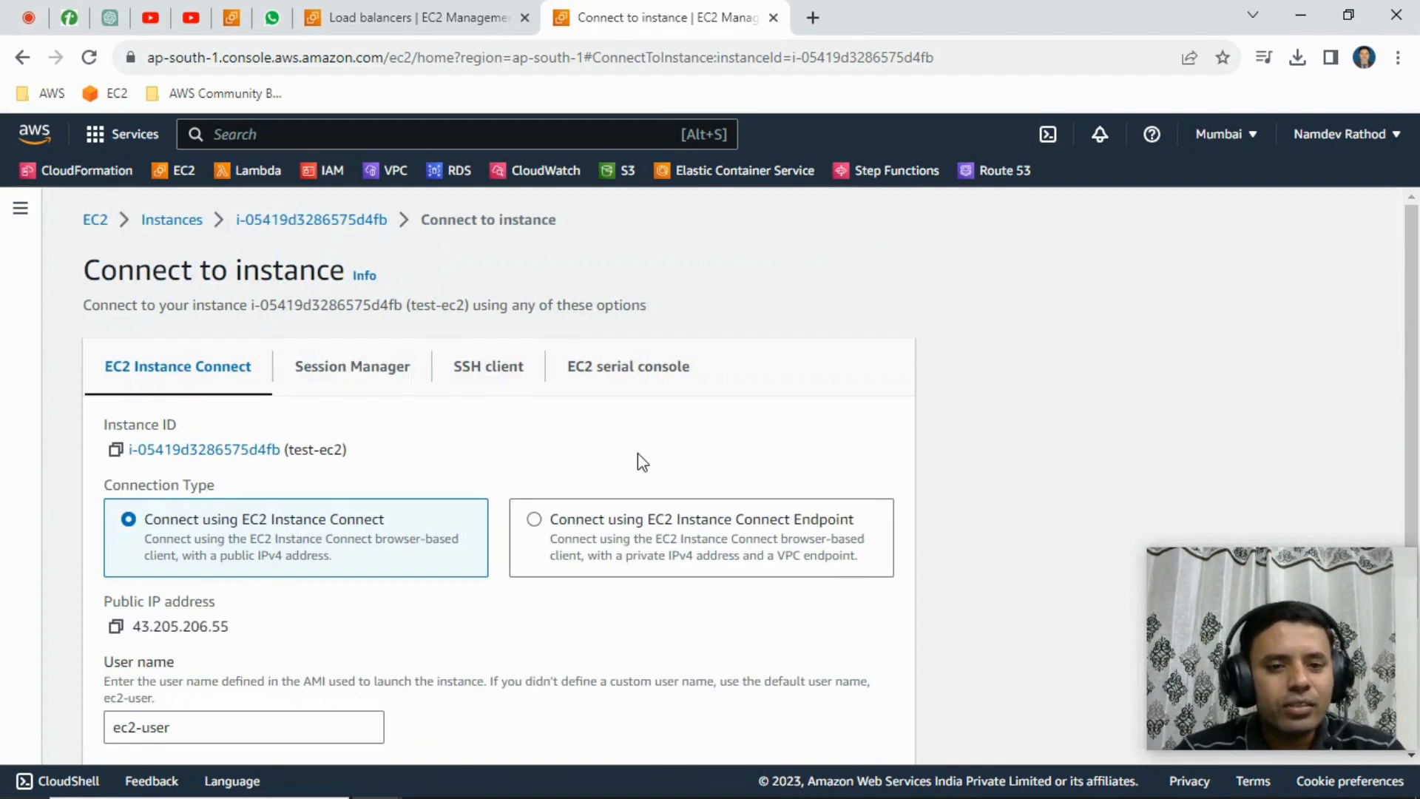
{"action": "scroll", "scroll_direction": "down", "scroll_amount": 3}
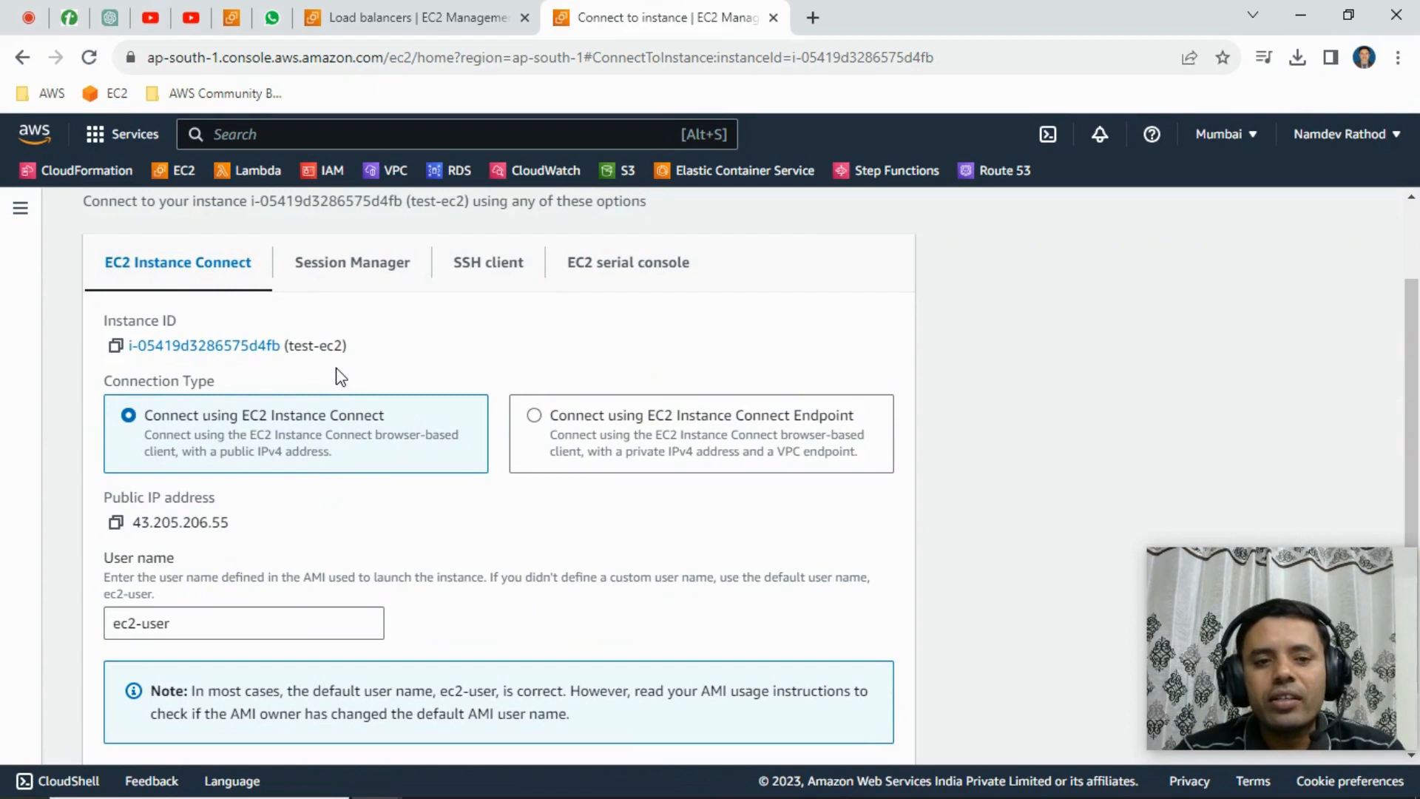
{"action": "mouse_move", "coordinate": [443, 311]}
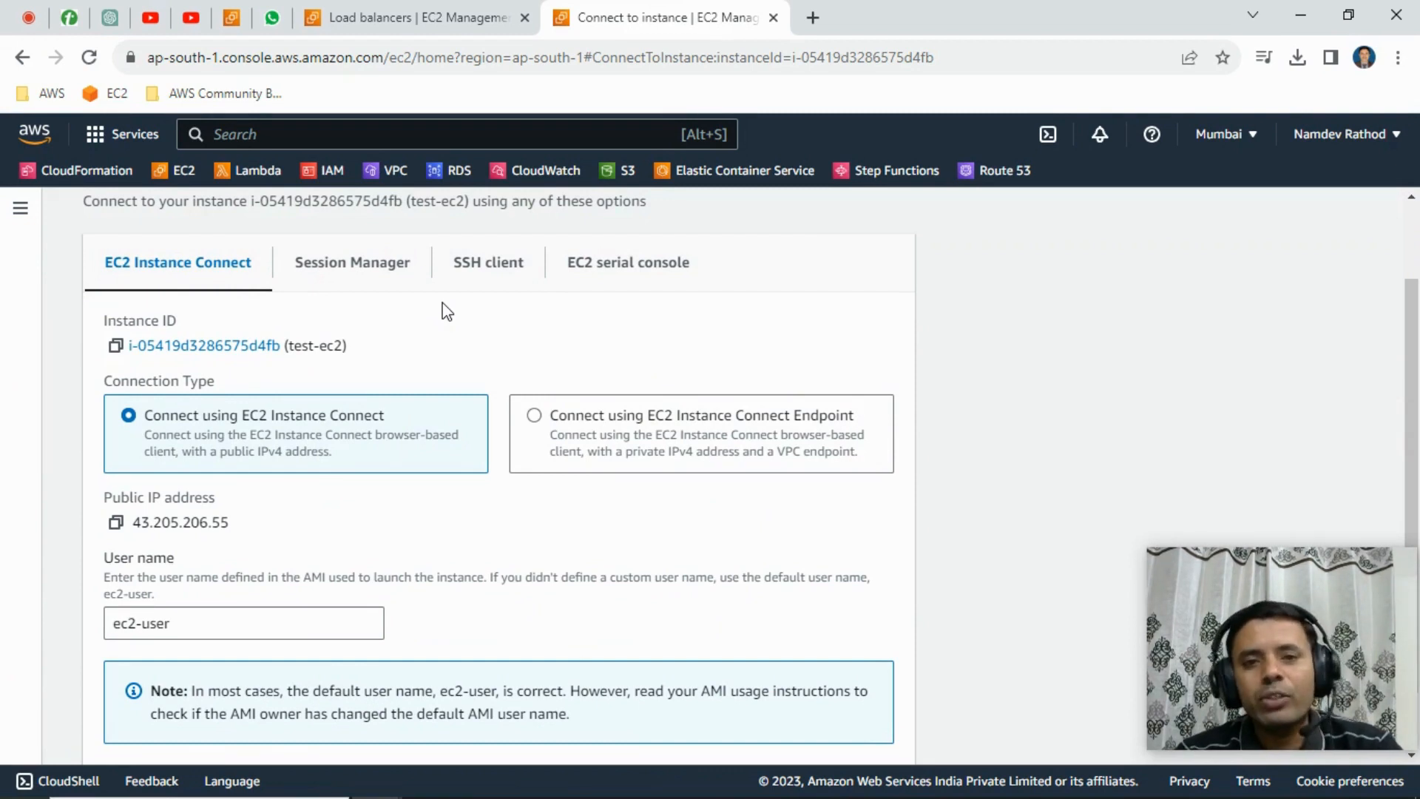
{"action": "mouse_move", "coordinate": [488, 262]}
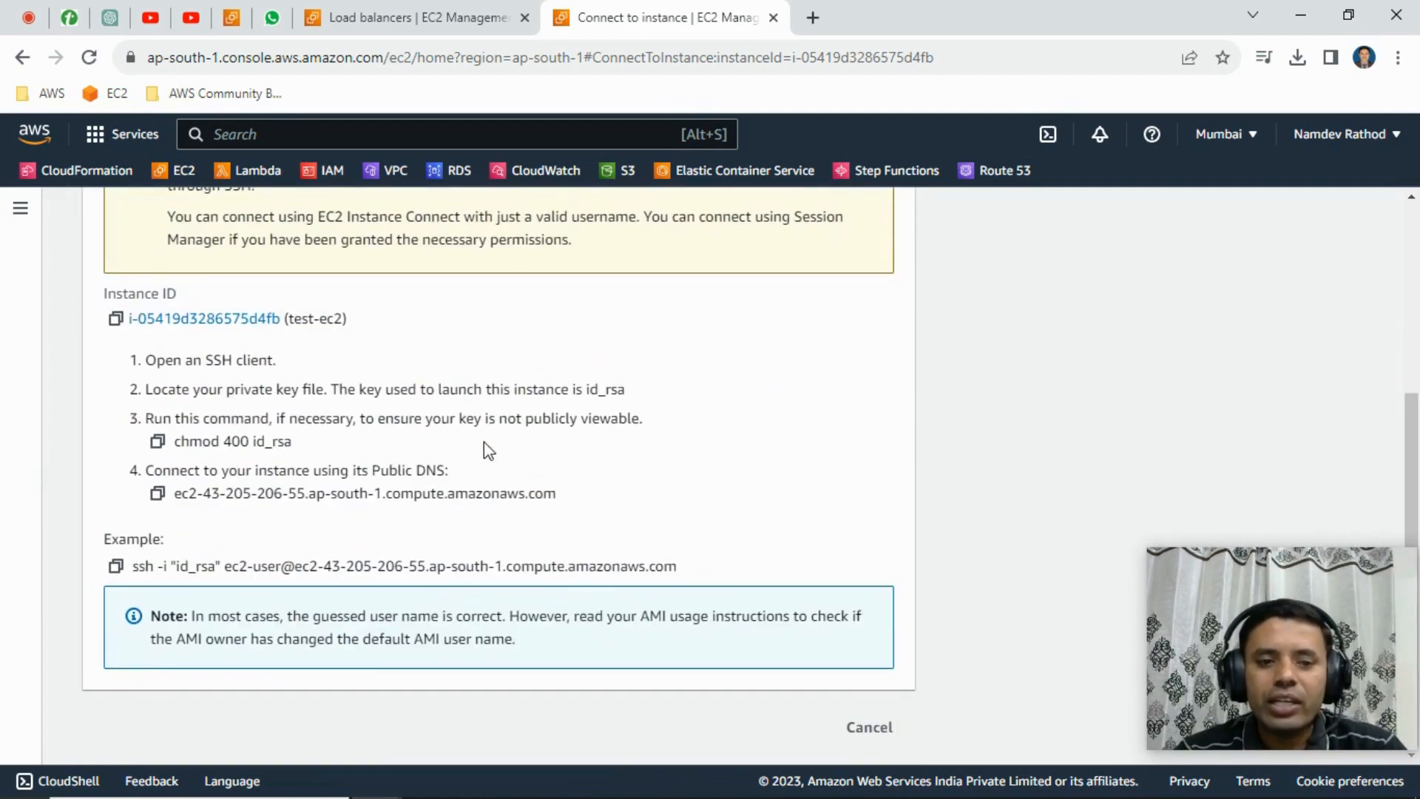
{"action": "scroll", "scroll_direction": "up", "scroll_amount": 3}
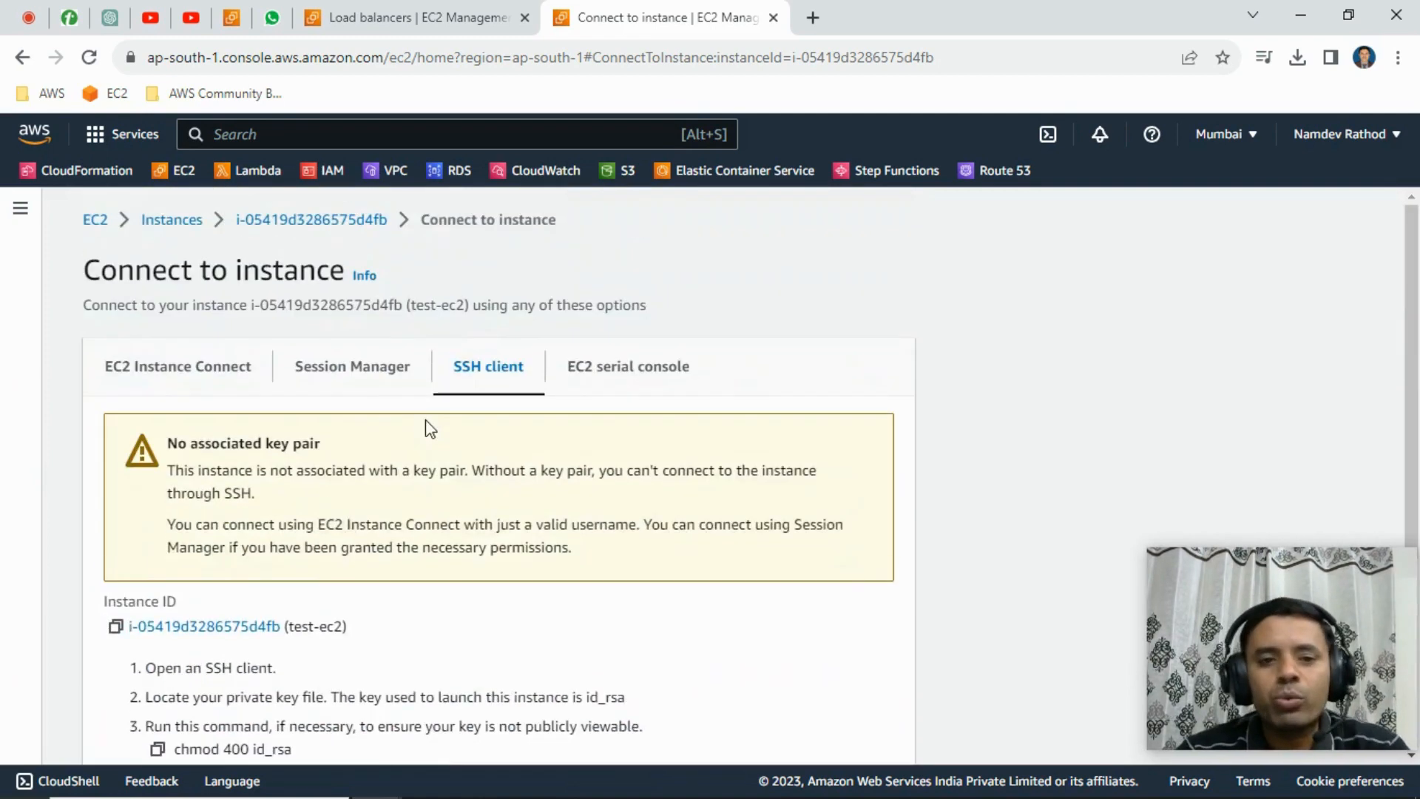
{"action": "left_click", "coordinate": [177, 366]}
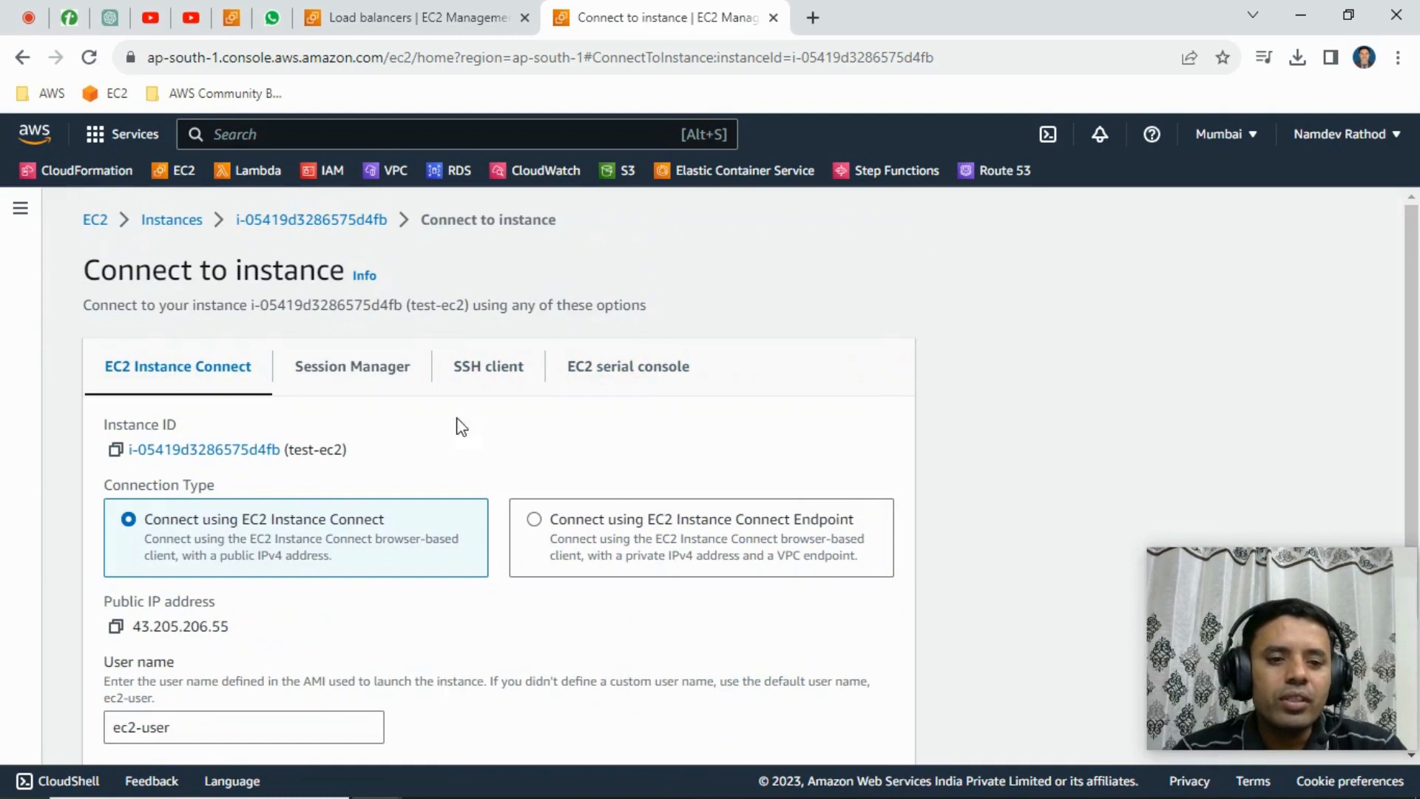
{"action": "scroll", "scroll_direction": "down", "scroll_amount": 3}
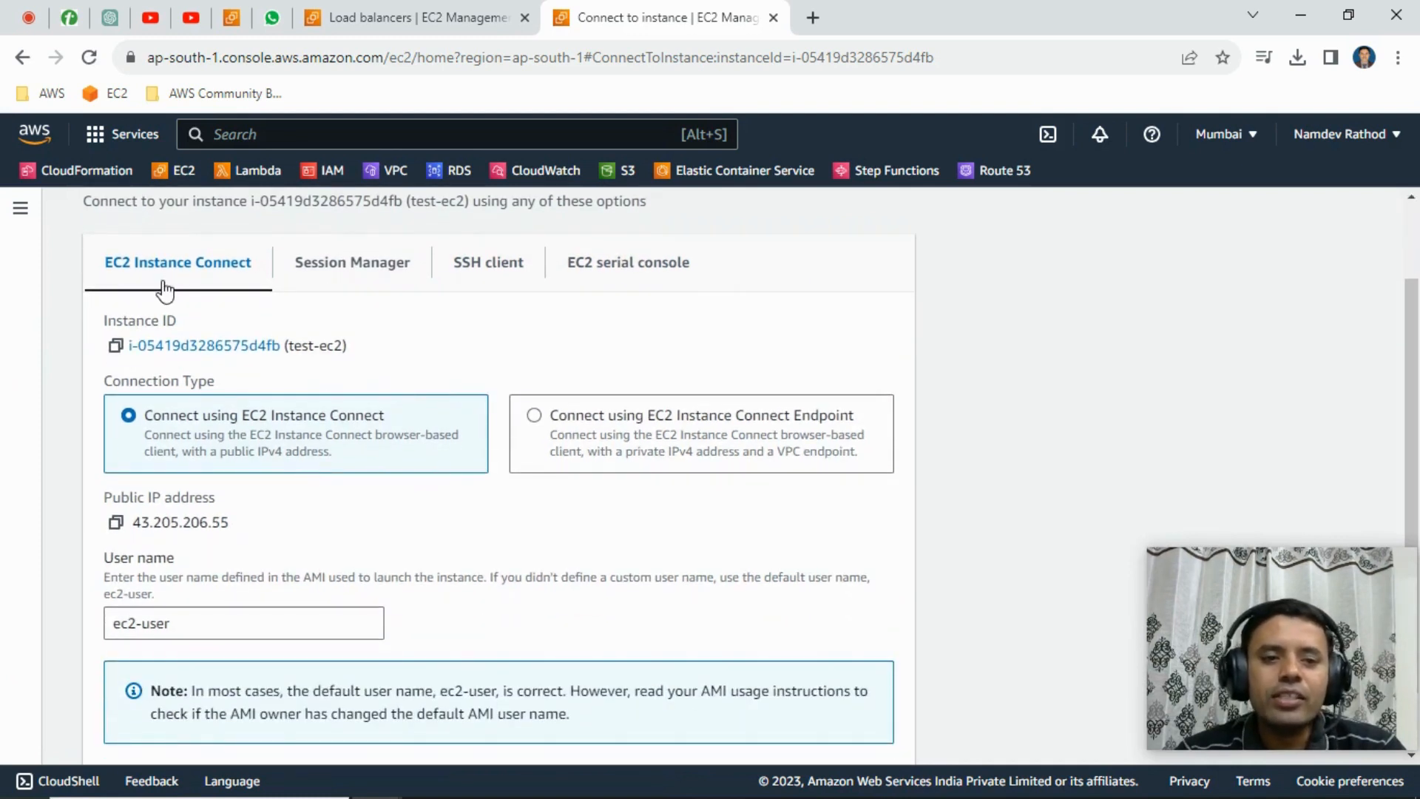
{"action": "mouse_move", "coordinate": [348, 408]}
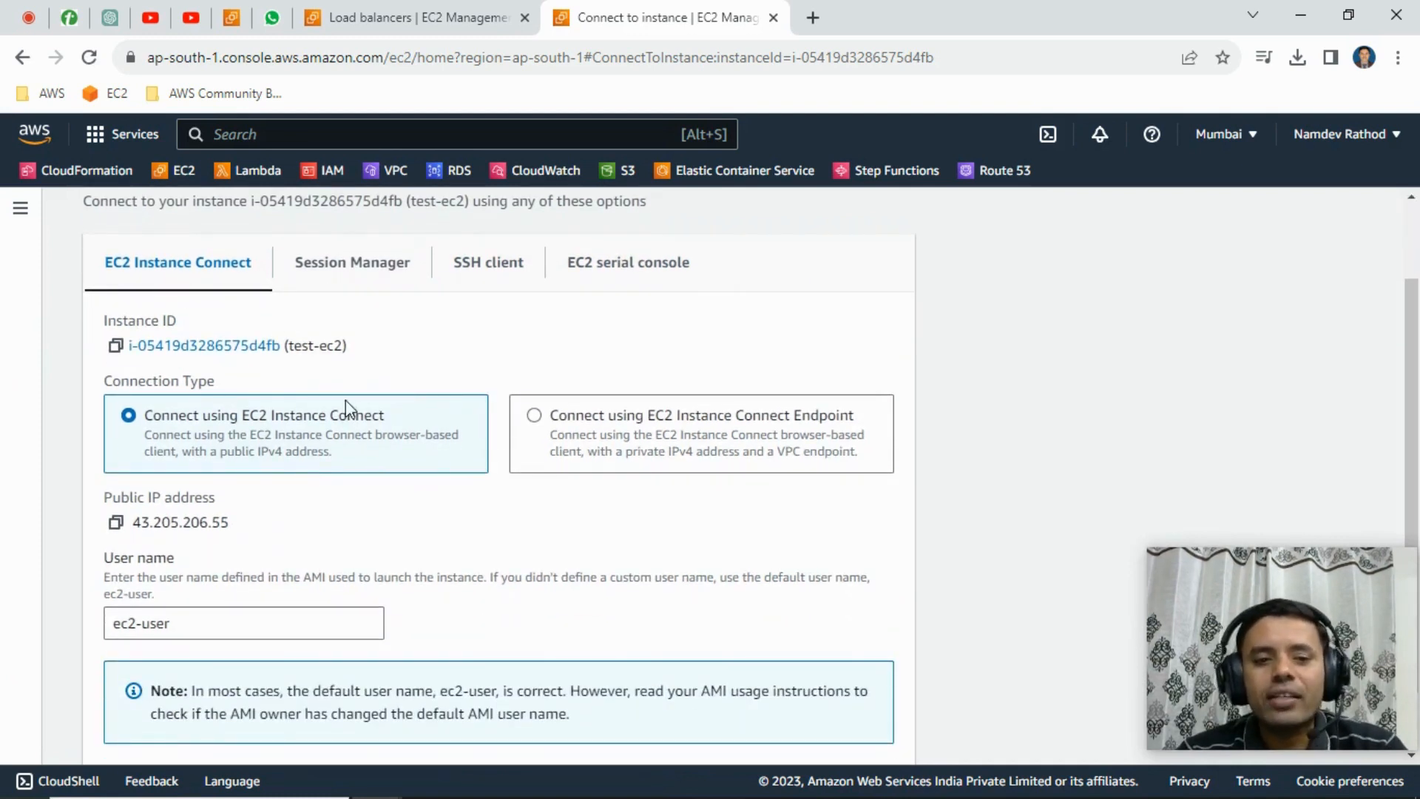
{"action": "scroll", "scroll_direction": "down", "scroll_amount": 3}
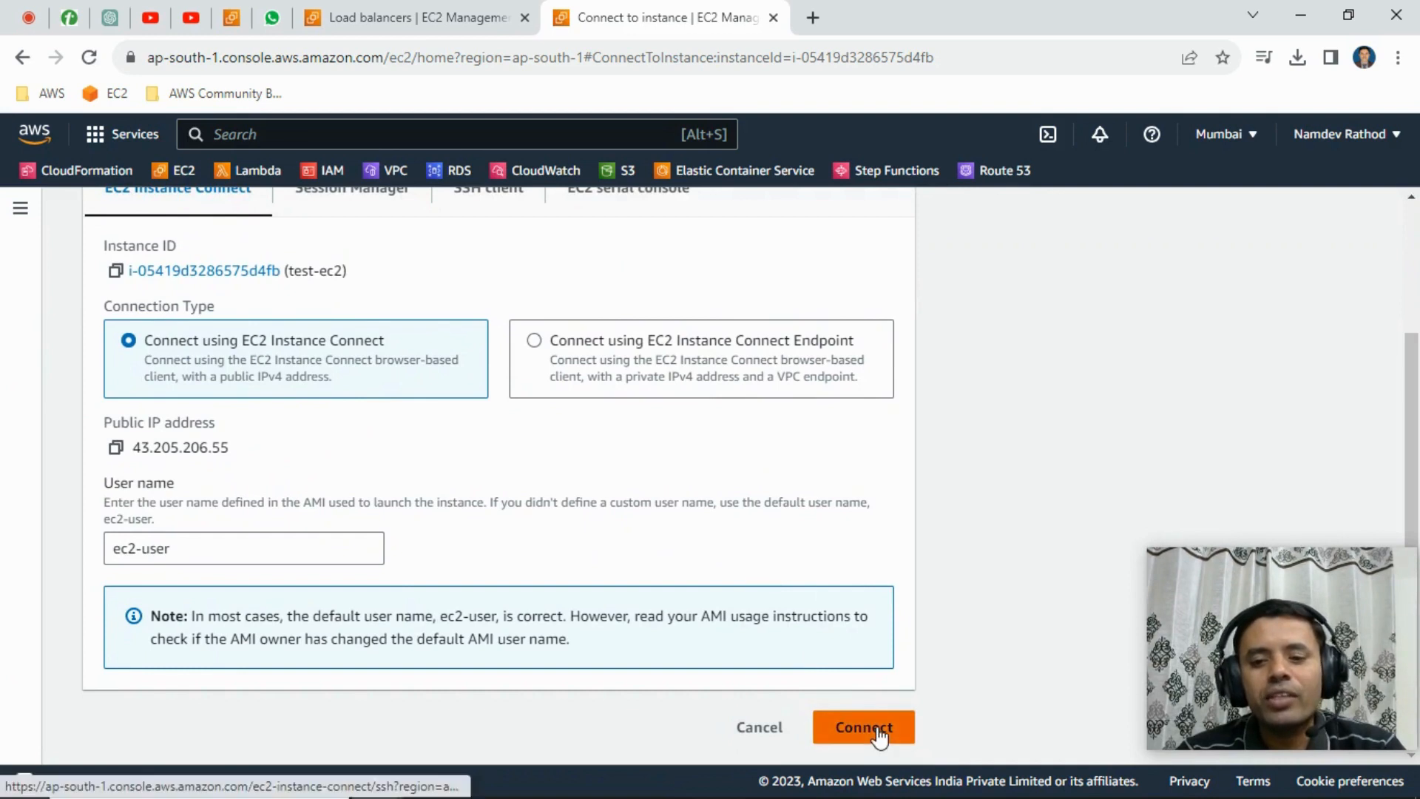
Step: Launch the EC2 Instance Connect browser terminal on test-ec2
{"action": "left_click", "coordinate": [862, 726]}
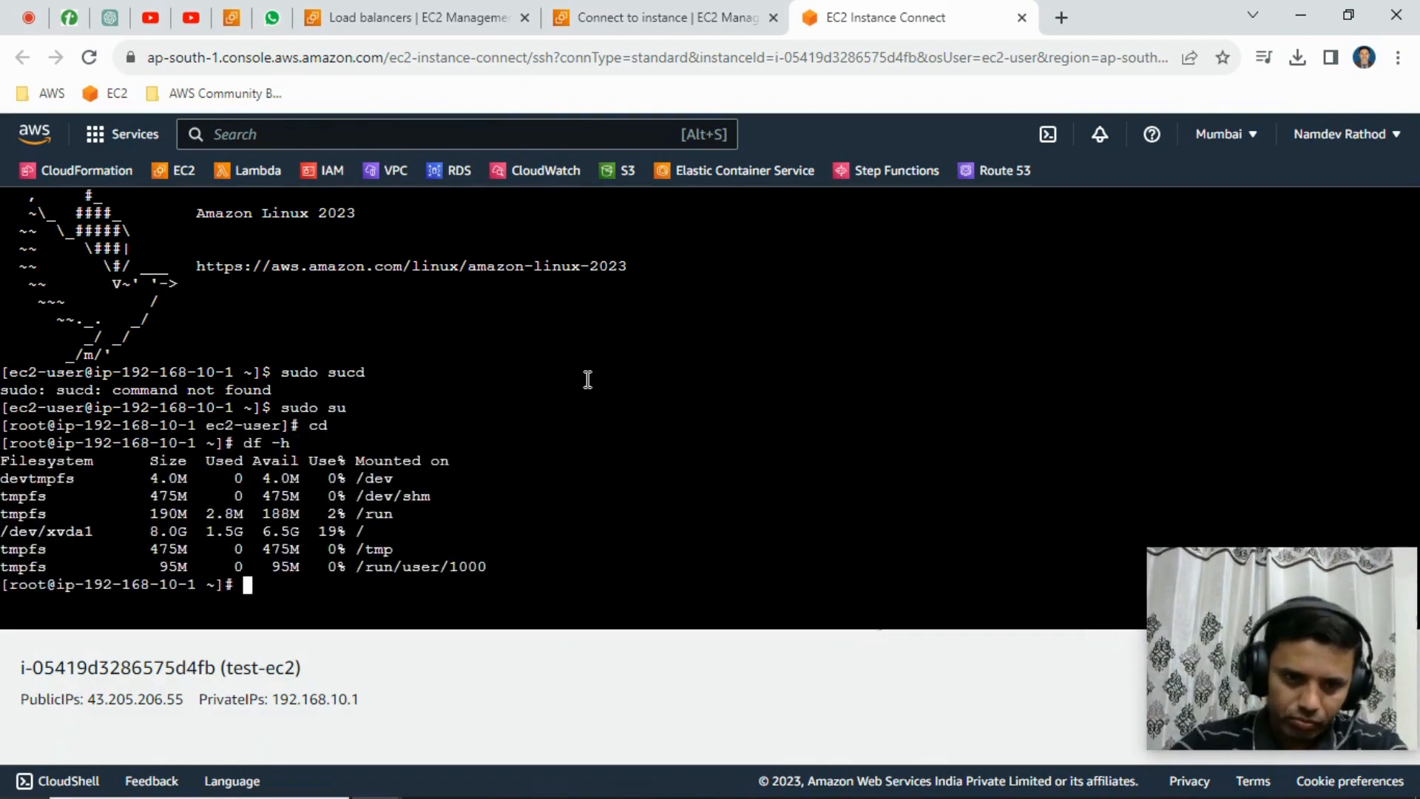
{"action": "mouse_move", "coordinate": [931, 345]}
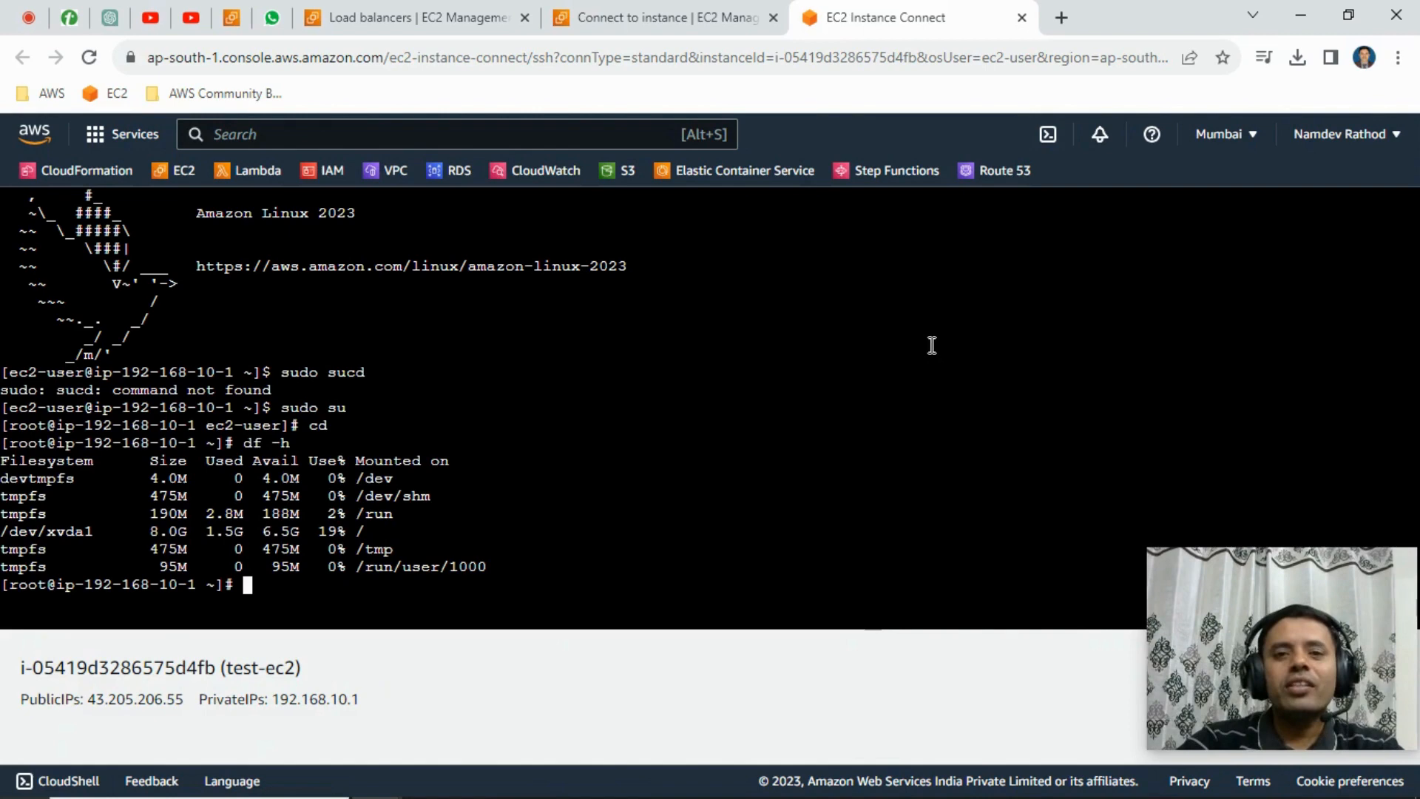
{"action": "mouse_move", "coordinate": [950, 369]}
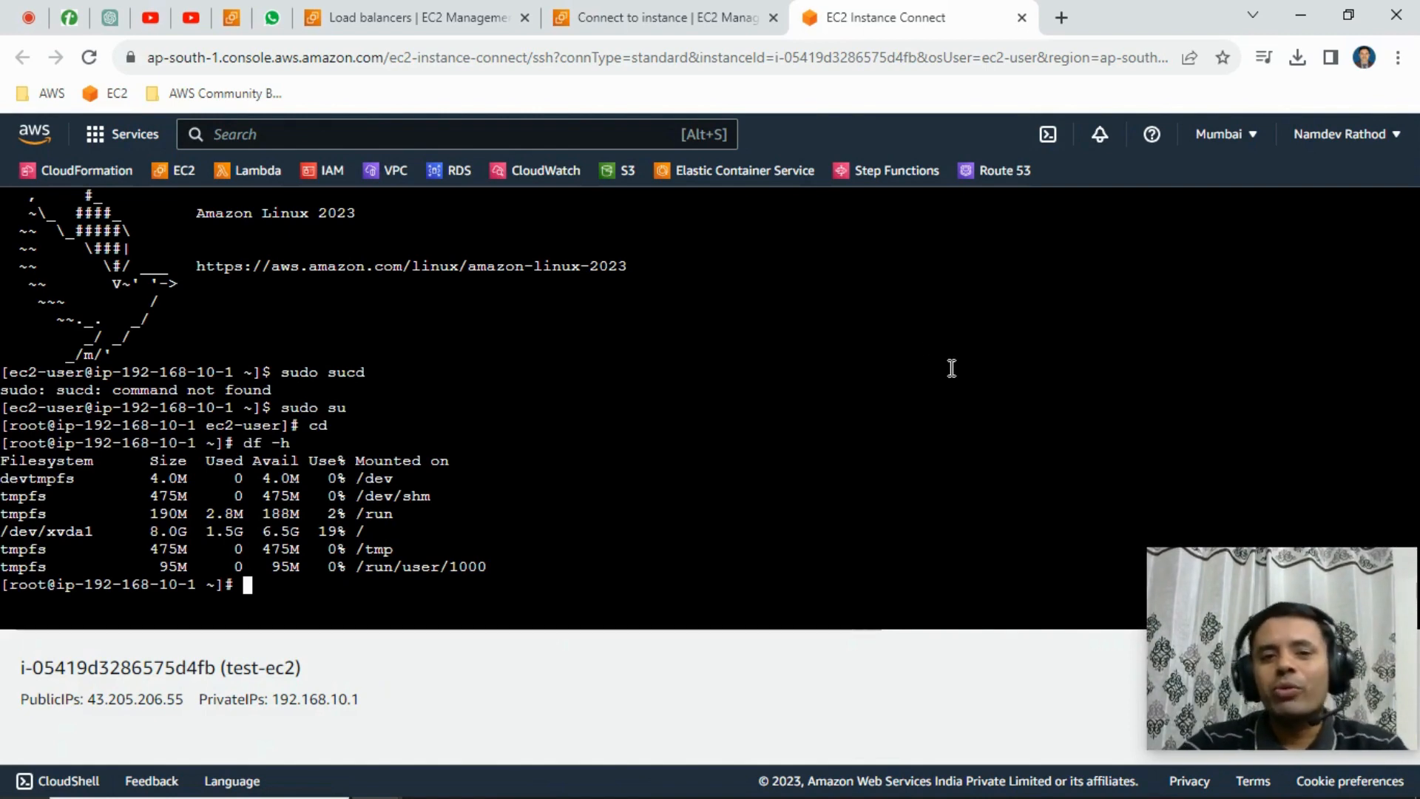